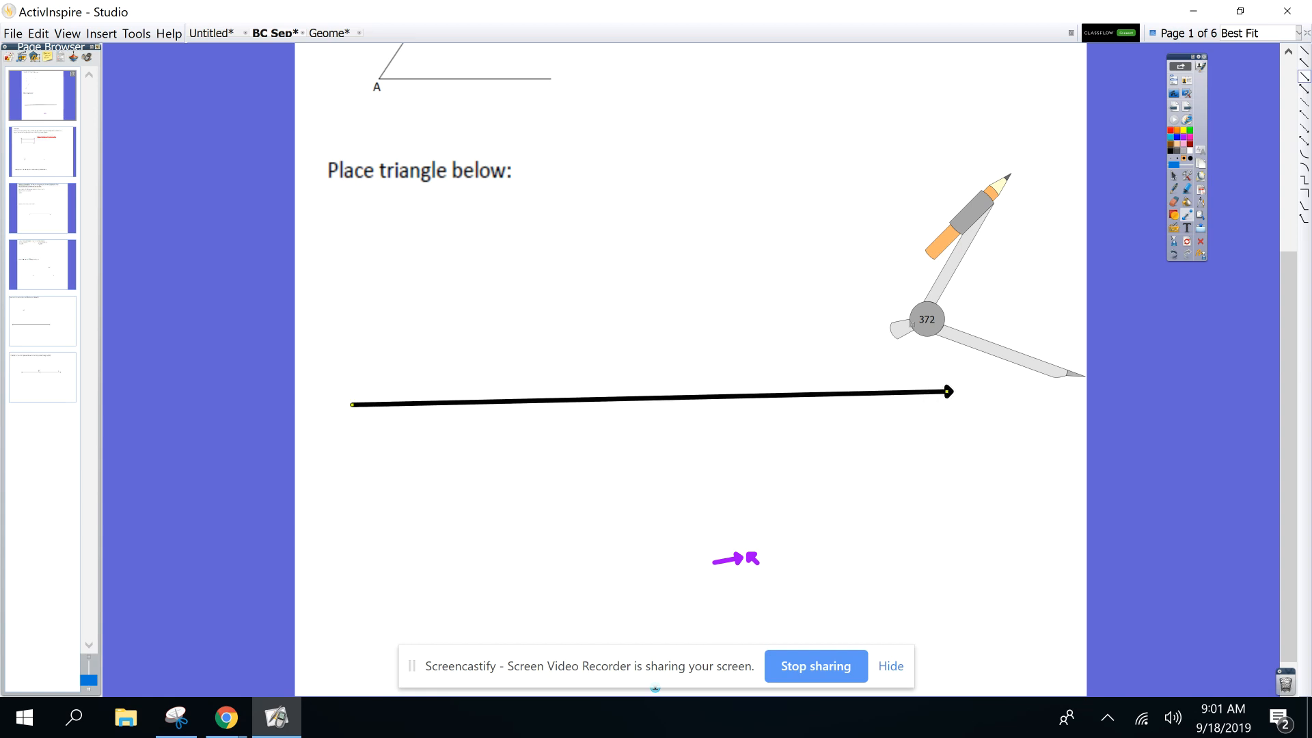
Scroll back up to the given pieces AB, AC and angle A with the compass at AC
{"action": "left_click", "coordinate": [890, 666]}
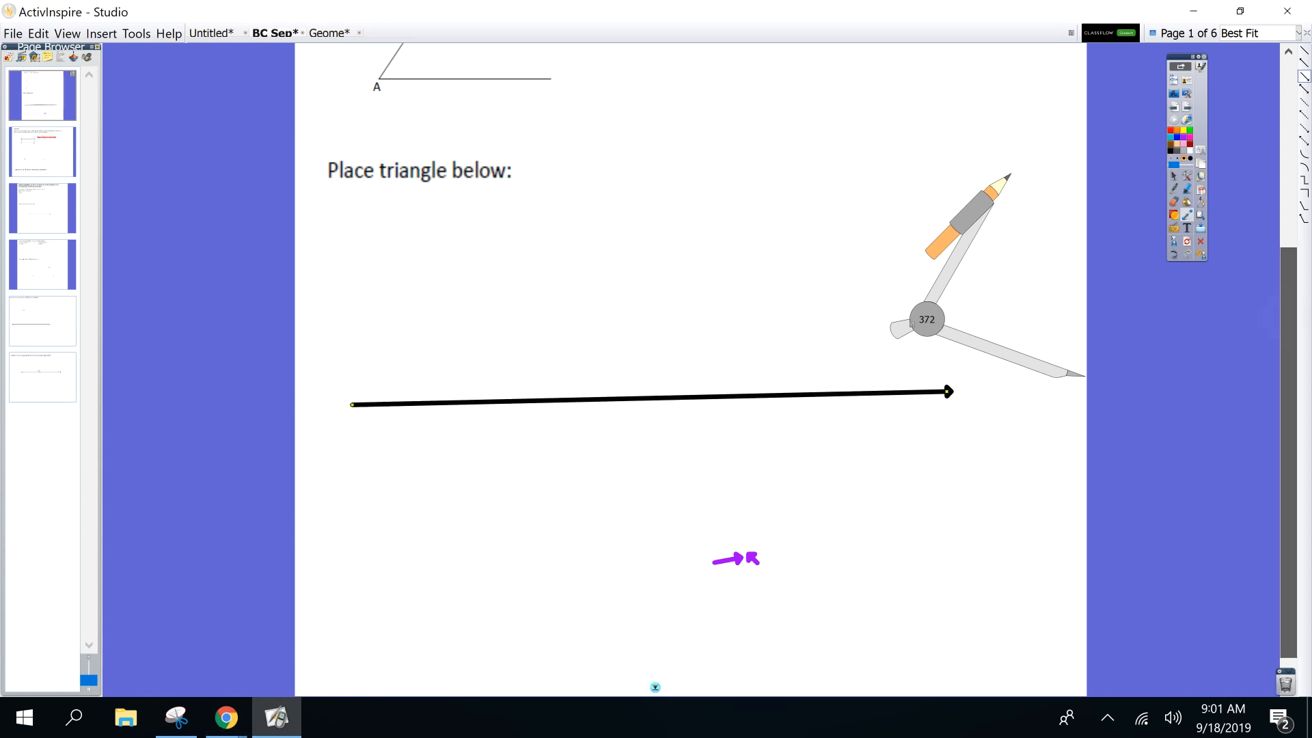
{"action": "scroll", "scroll_direction": "up", "scroll_amount": 3}
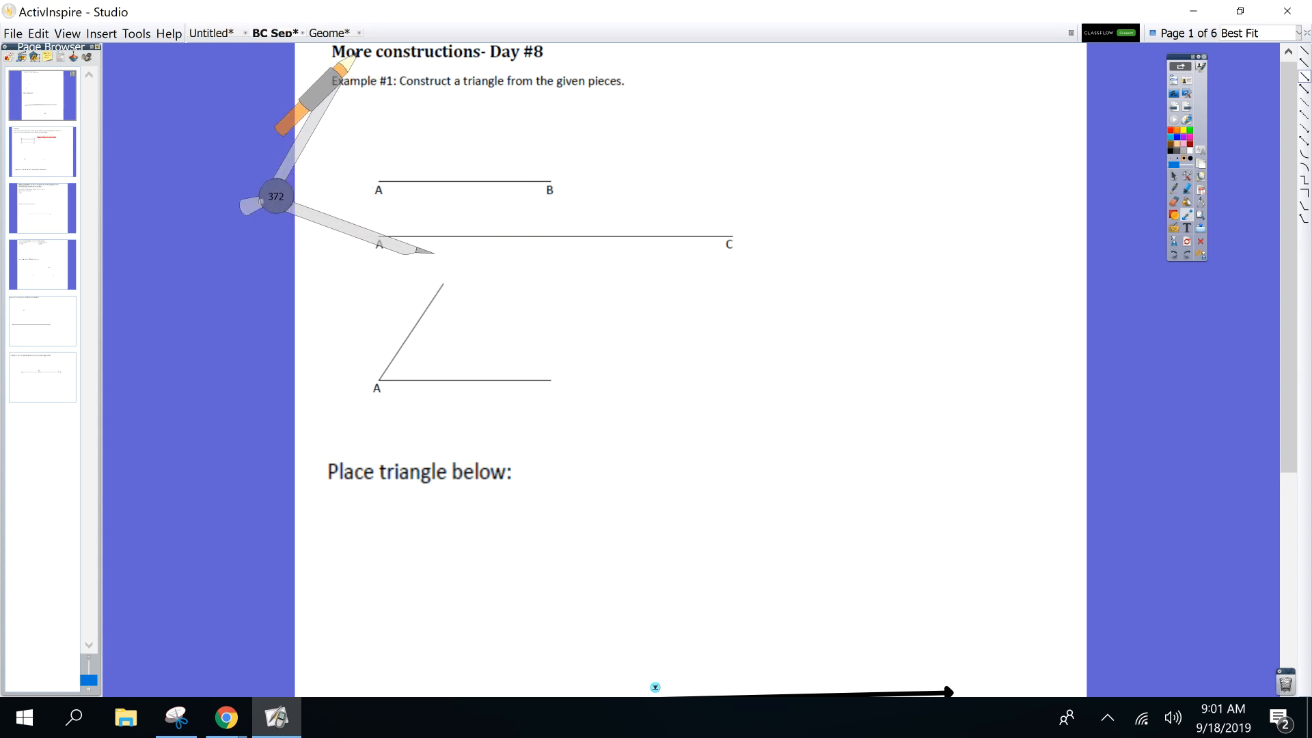
Widen the compass to AC's length and rest its point on the ray's left end
{"action": "left_click_drag", "start_coordinate": [276, 195], "coordinate": [220, 177]}
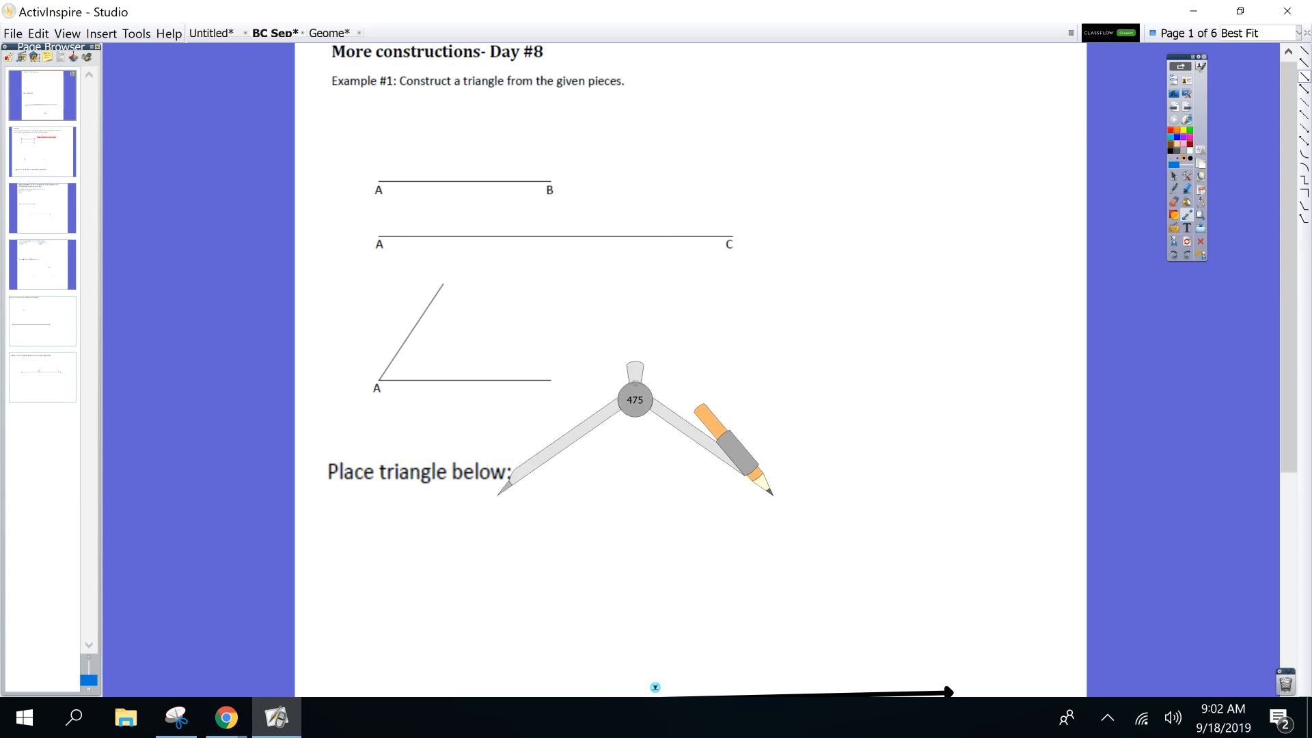
{"action": "scroll", "scroll_direction": "down", "scroll_amount": 3}
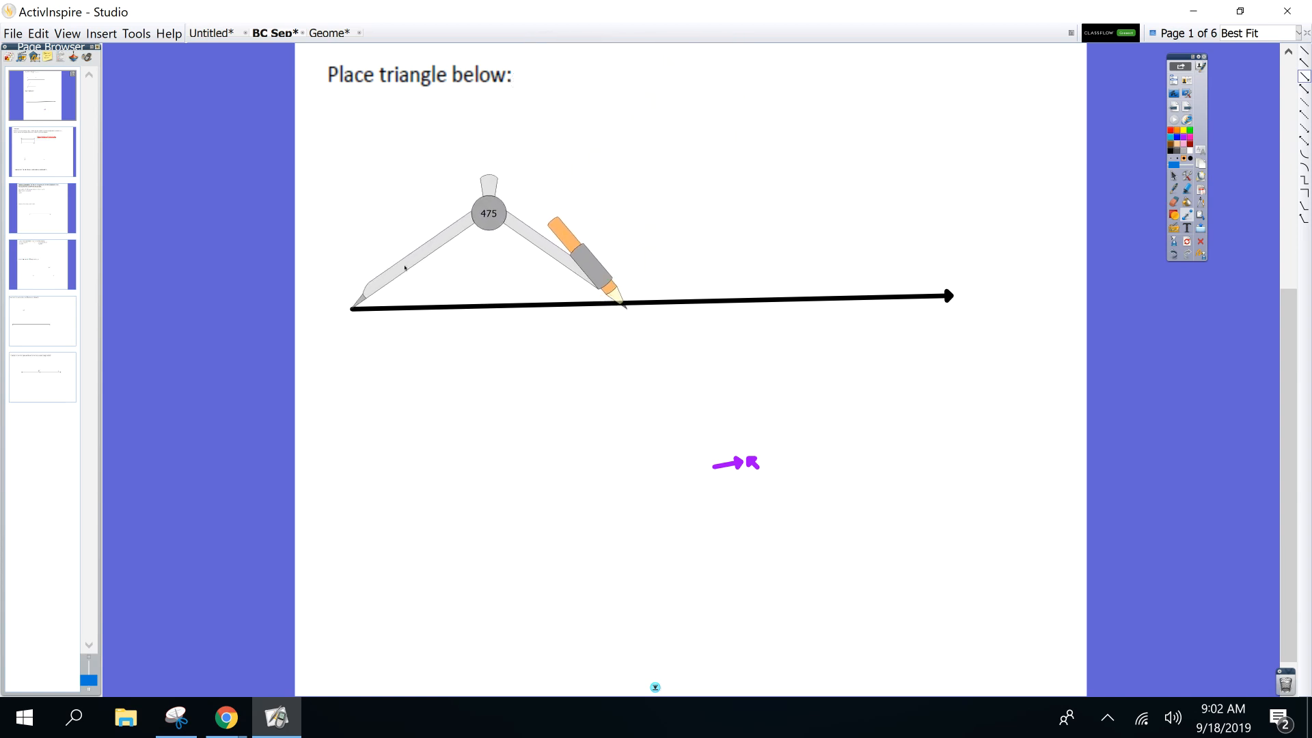
Swing an arc from the ray's start so it crosses the ray
{"action": "left_click_drag", "start_coordinate": [488, 211], "coordinate": [434, 161]}
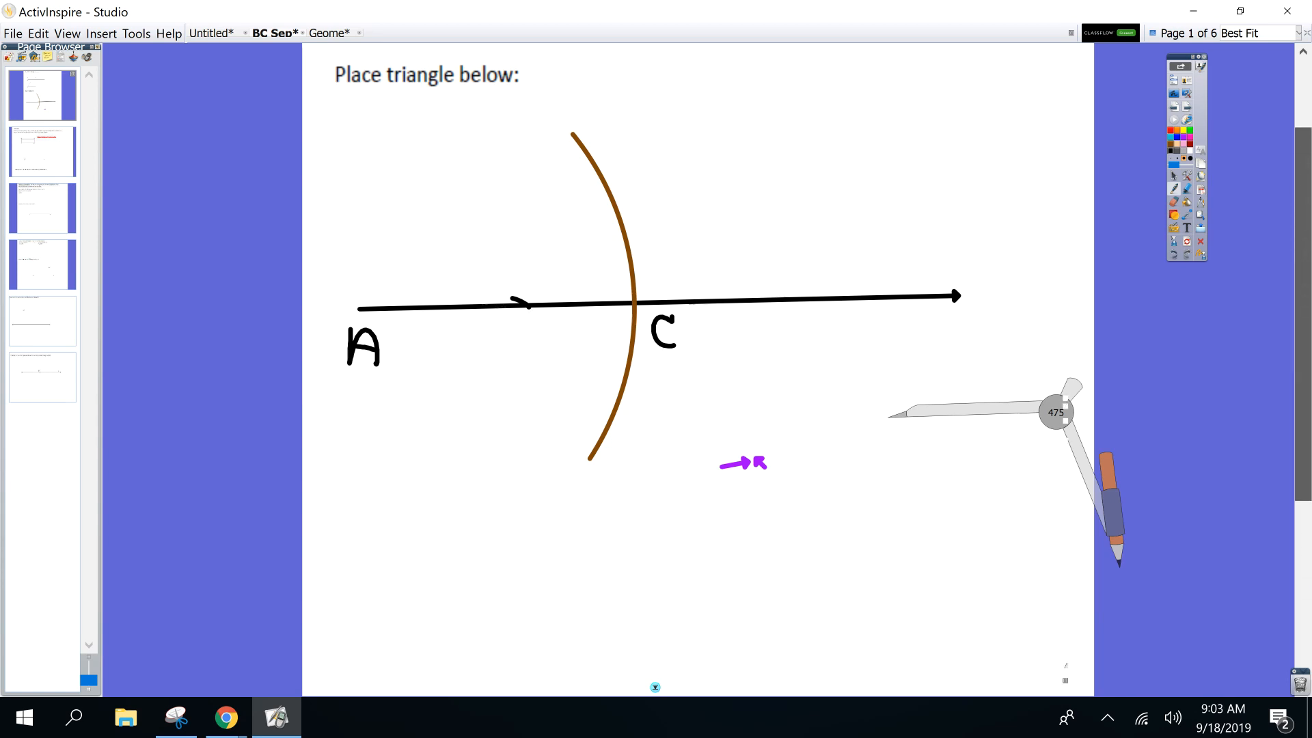
{"action": "scroll", "scroll_direction": "up", "scroll_amount": 3}
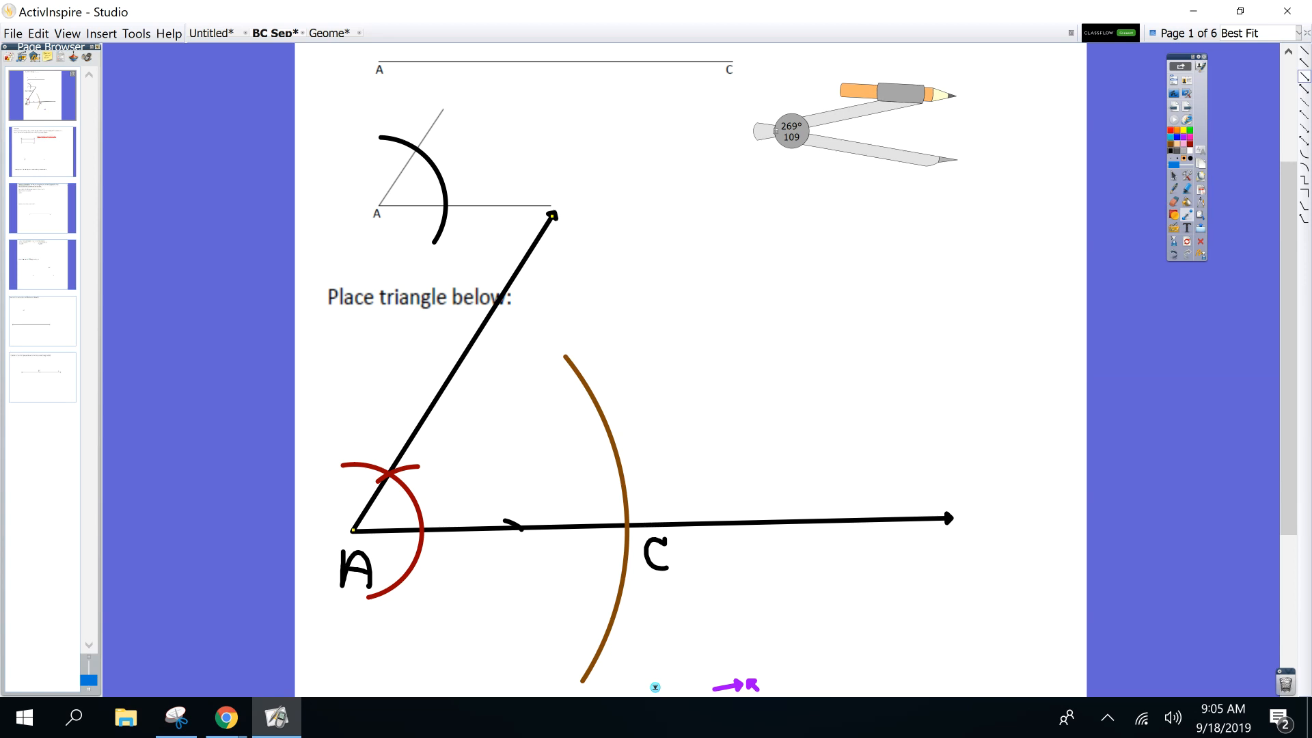
{"action": "scroll", "scroll_direction": "up", "scroll_amount": 3}
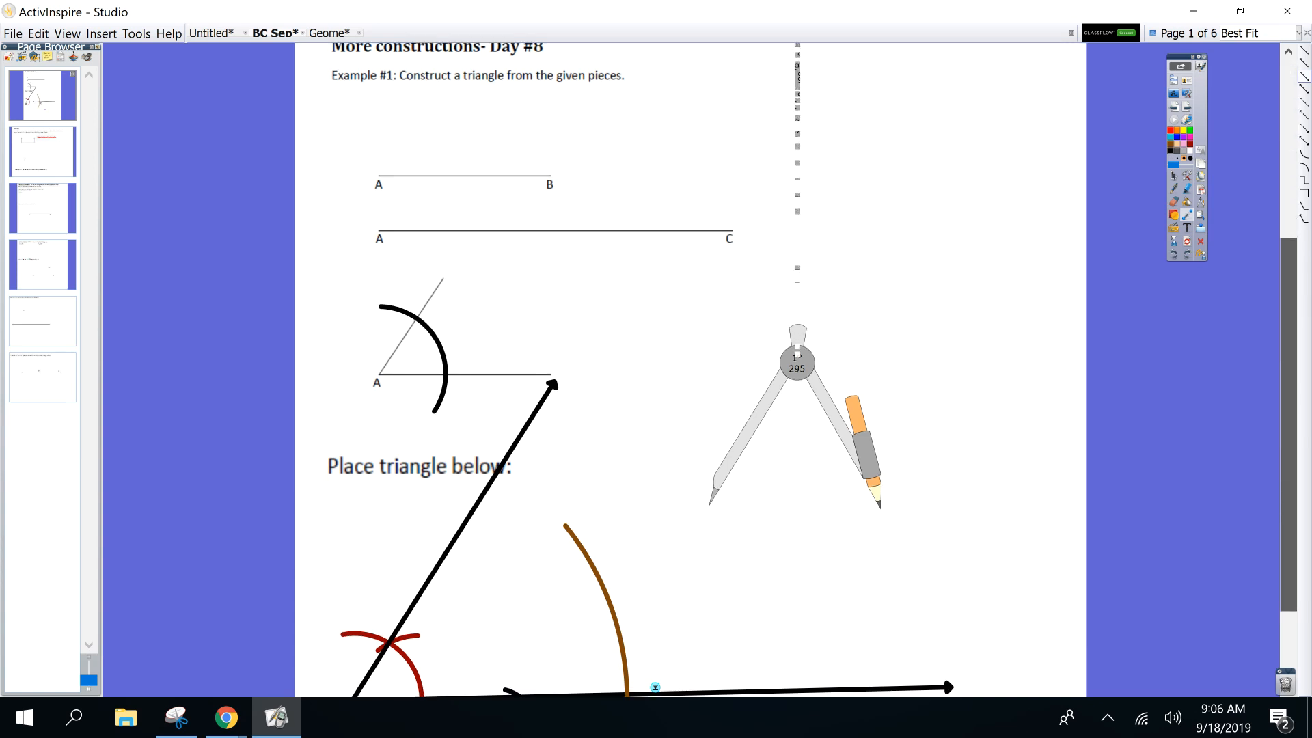
{"action": "scroll", "scroll_direction": "down", "scroll_amount": 3}
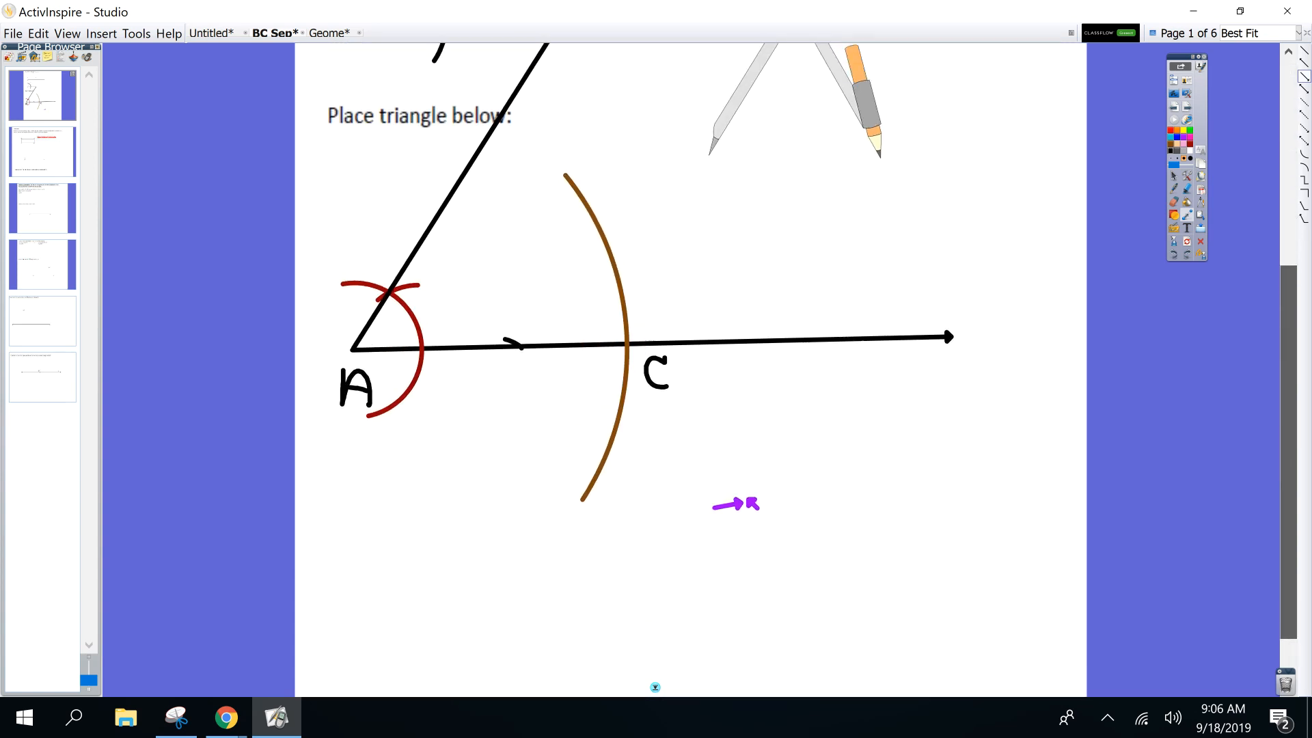
{"action": "scroll", "scroll_direction": "down", "scroll_amount": 3}
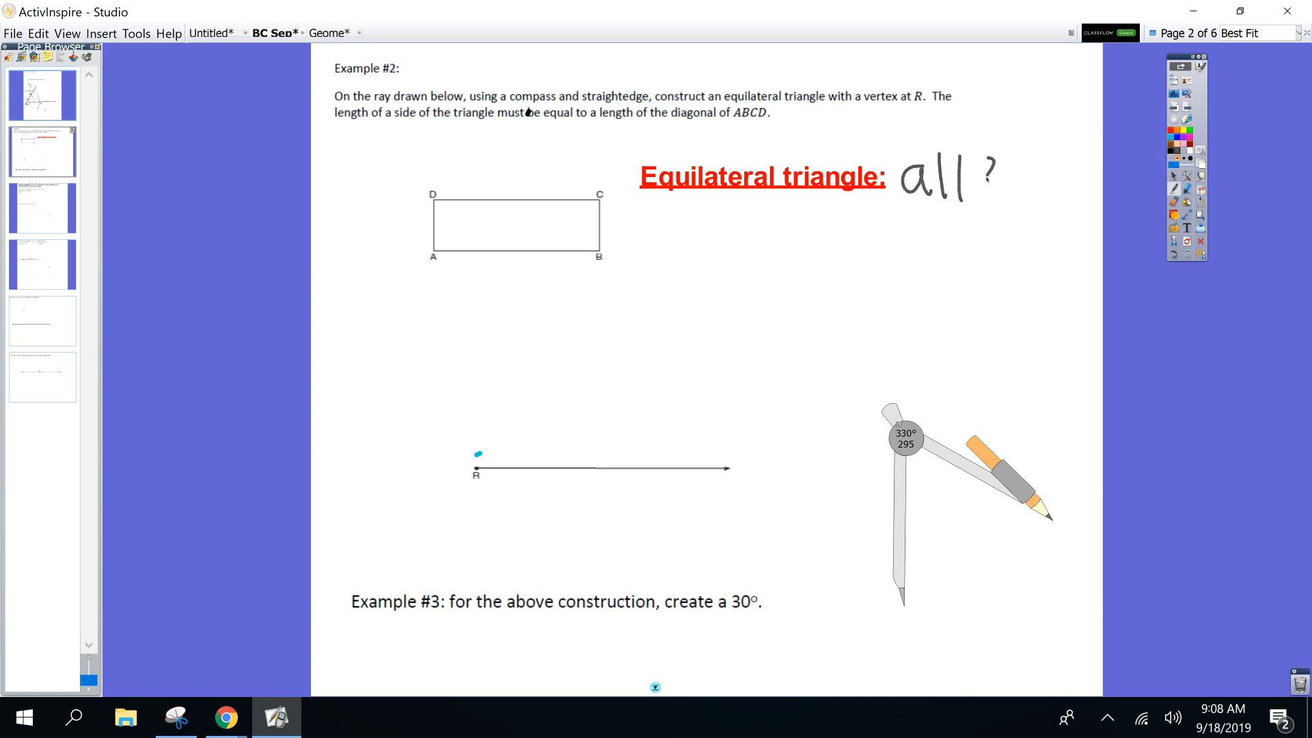
Handwrite 'all 3 sides ≅' beside the Equilateral triangle heading
{"action": "type", "text": "3 sides"}
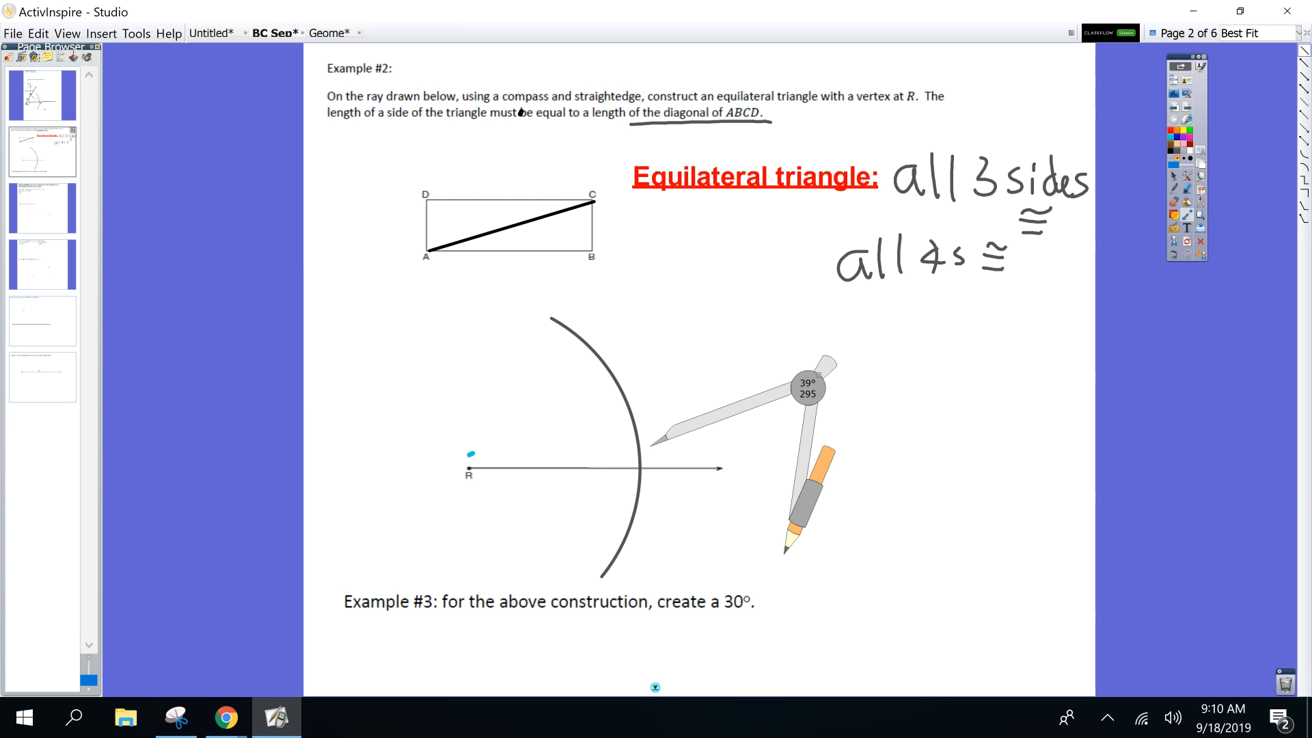
Choose a compass adjustment option from the hinge's context menu
{"action": "right_click", "coordinate": [807, 387]}
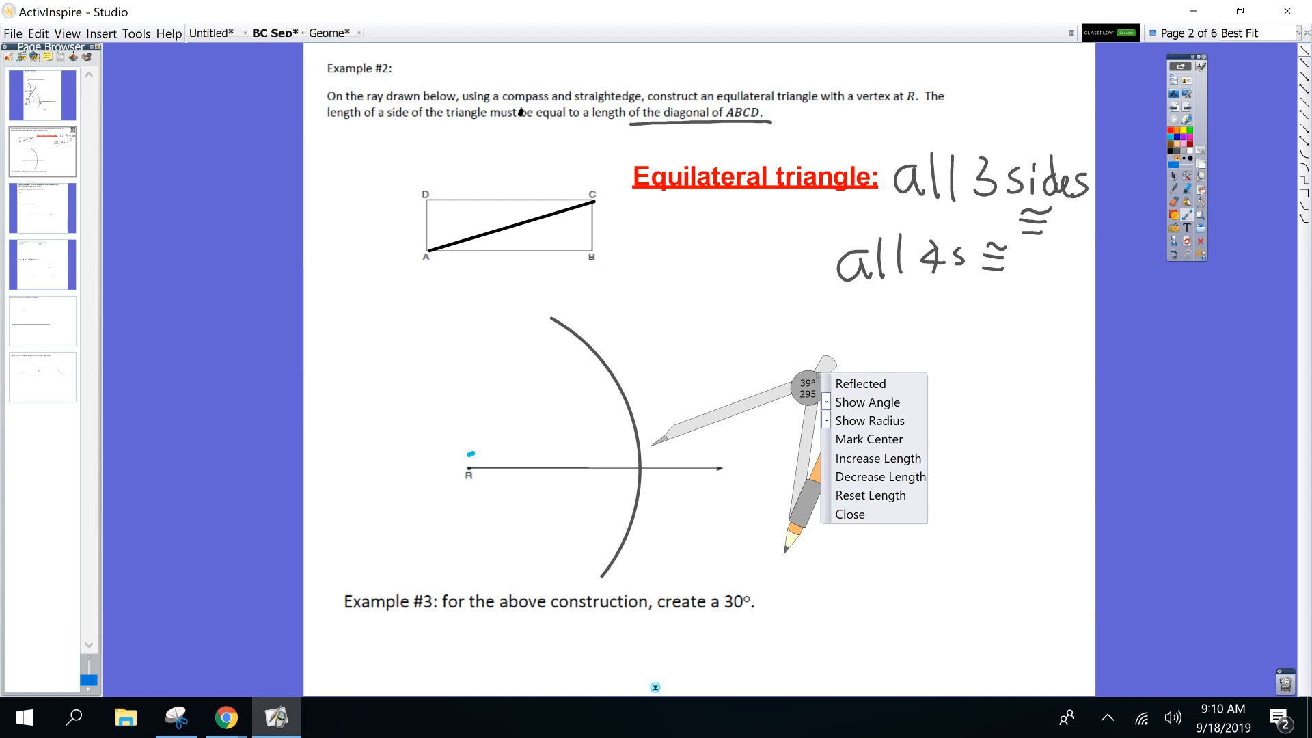
{"action": "left_click", "coordinate": [848, 514]}
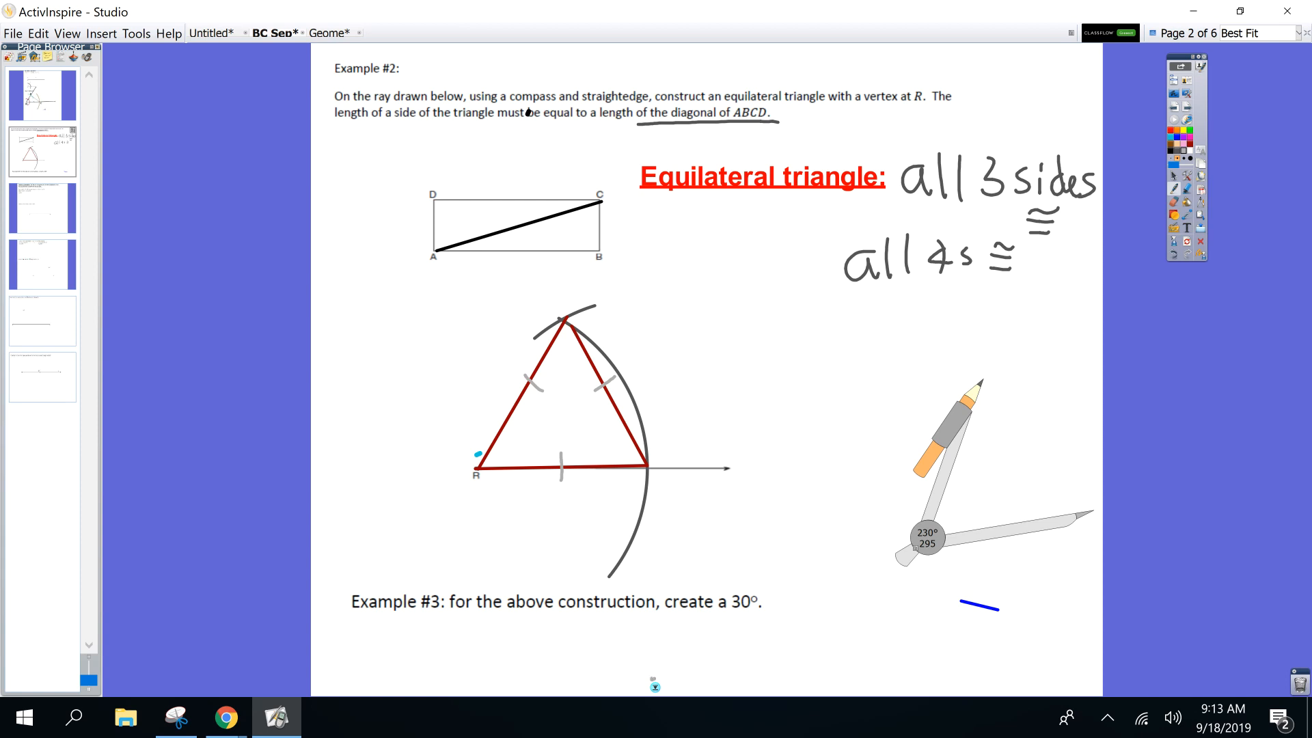
Scroll down past the finished equilateral triangle on ray R
{"action": "scroll", "scroll_direction": "down", "scroll_amount": 3}
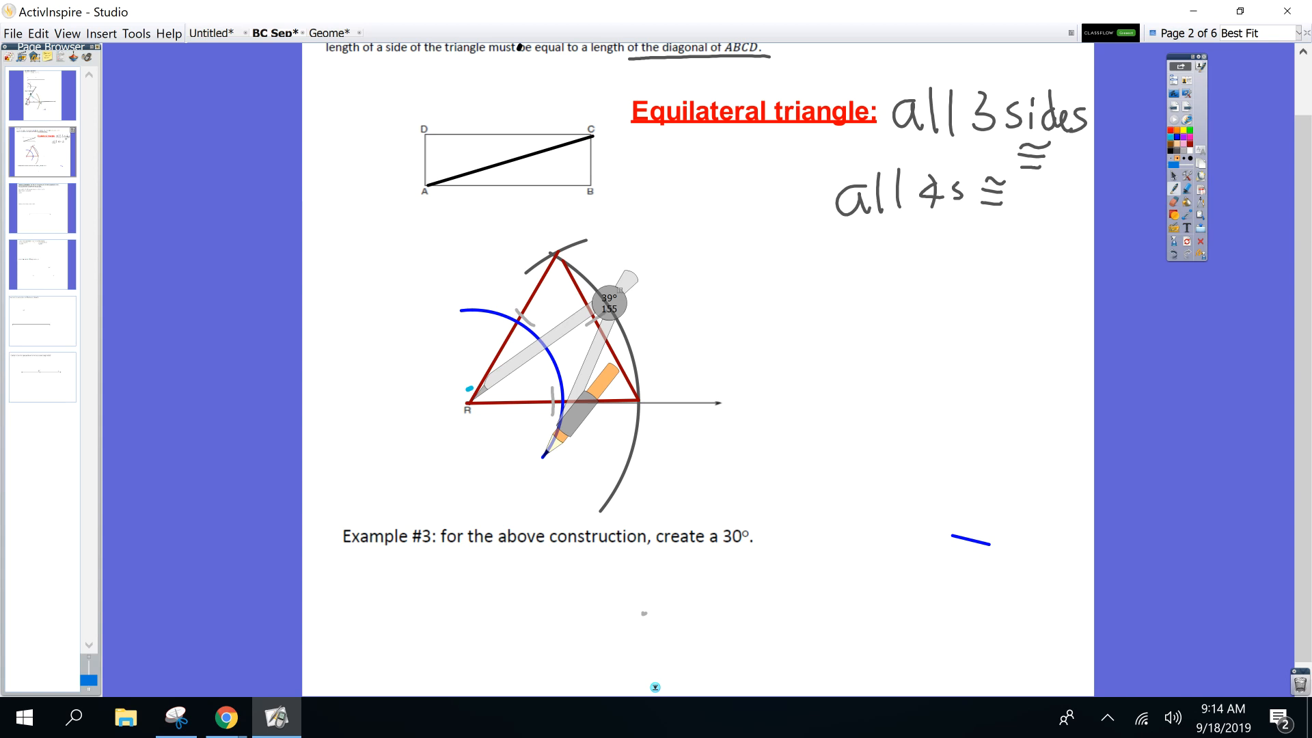
Bring up the compass options at R before drawing the blue arc
{"action": "right_click", "coordinate": [610, 305]}
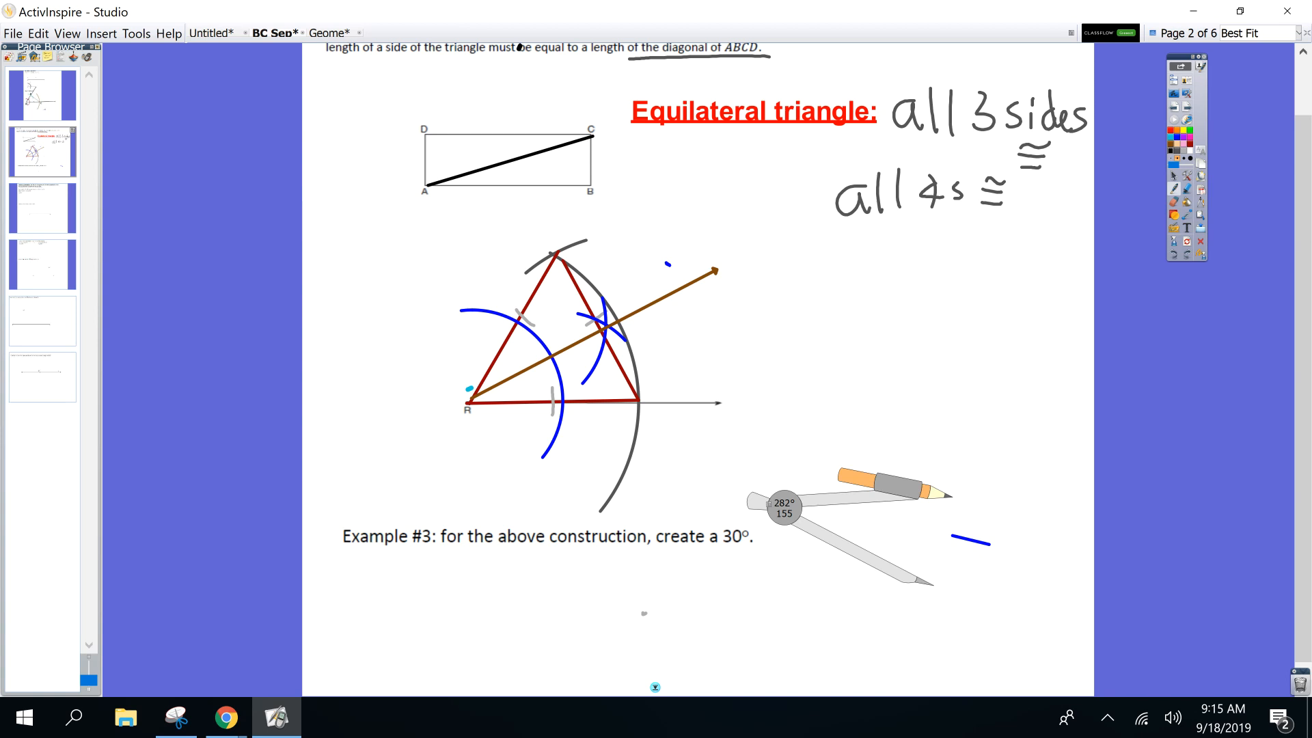
{"action": "mouse_move", "coordinate": [497, 370]}
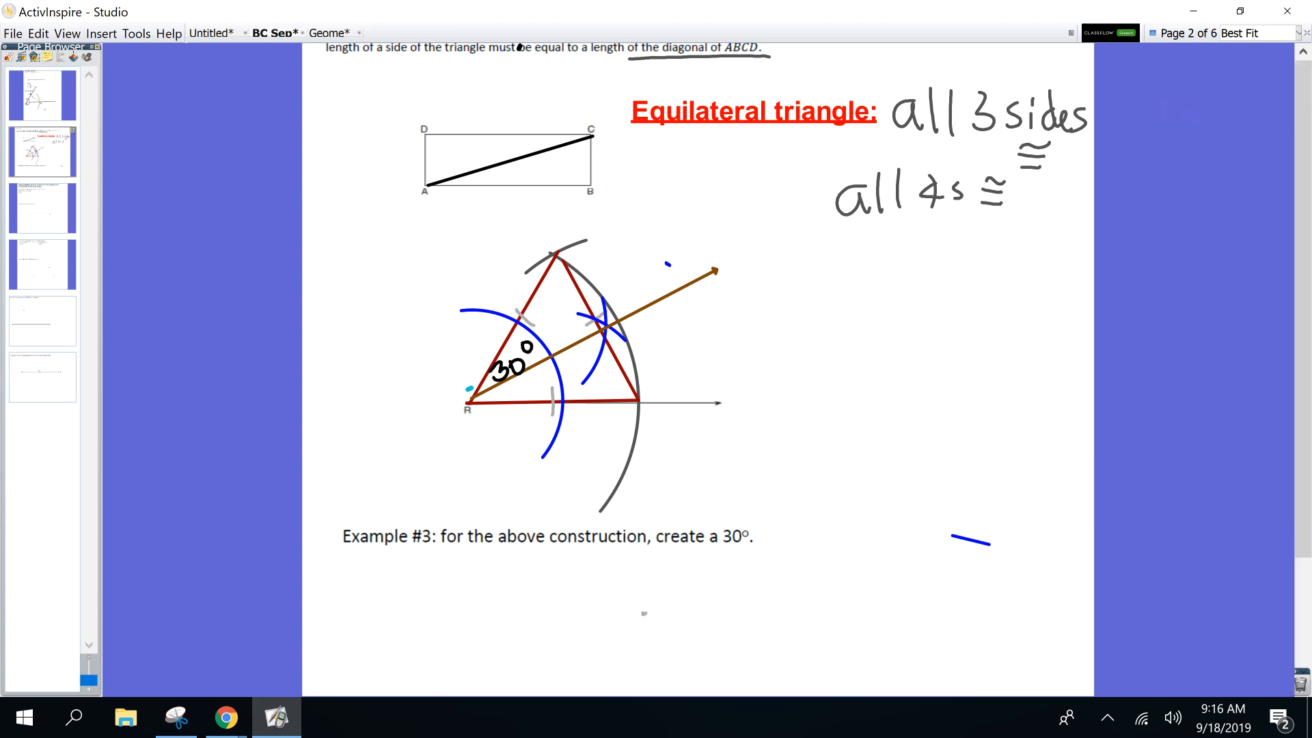
Mark the lower half of angle R as 30°
{"action": "left_click", "coordinate": [655, 688]}
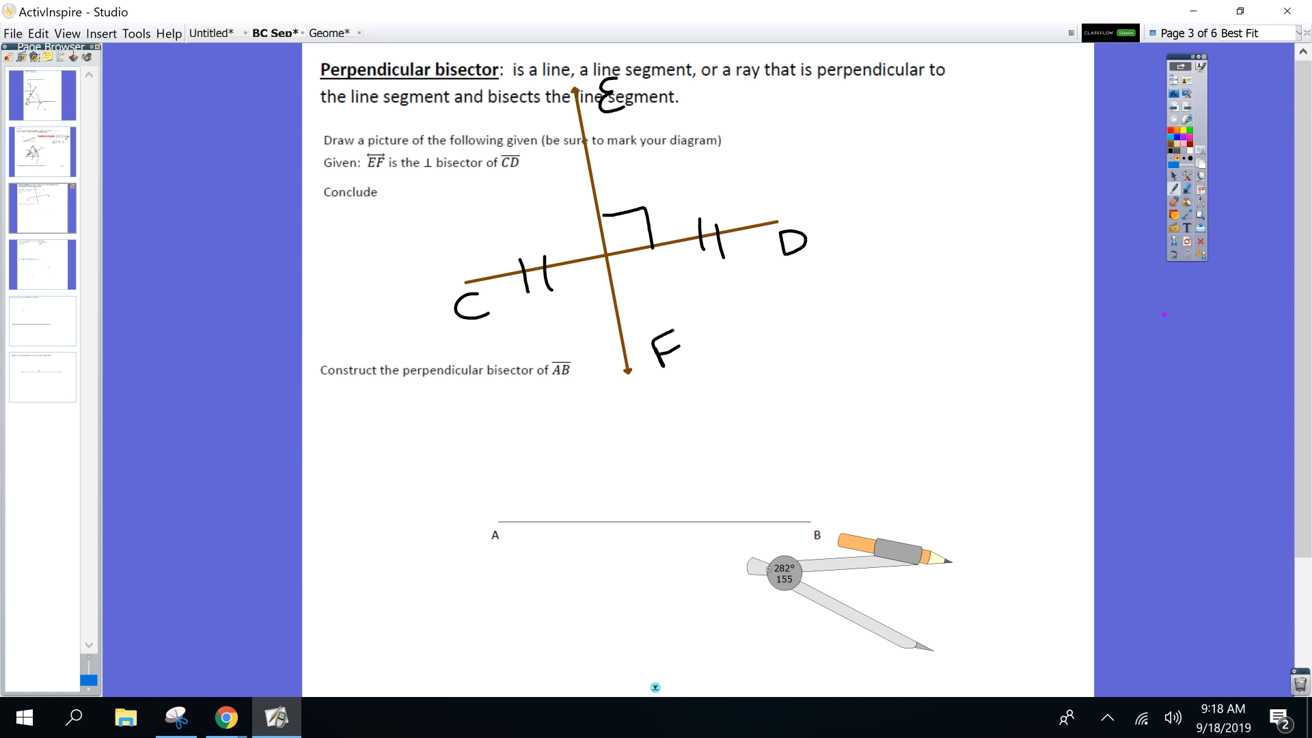
Scroll down to the perpendicular bisector of AB task after sketching EF
{"action": "scroll", "scroll_direction": "down", "scroll_amount": 3}
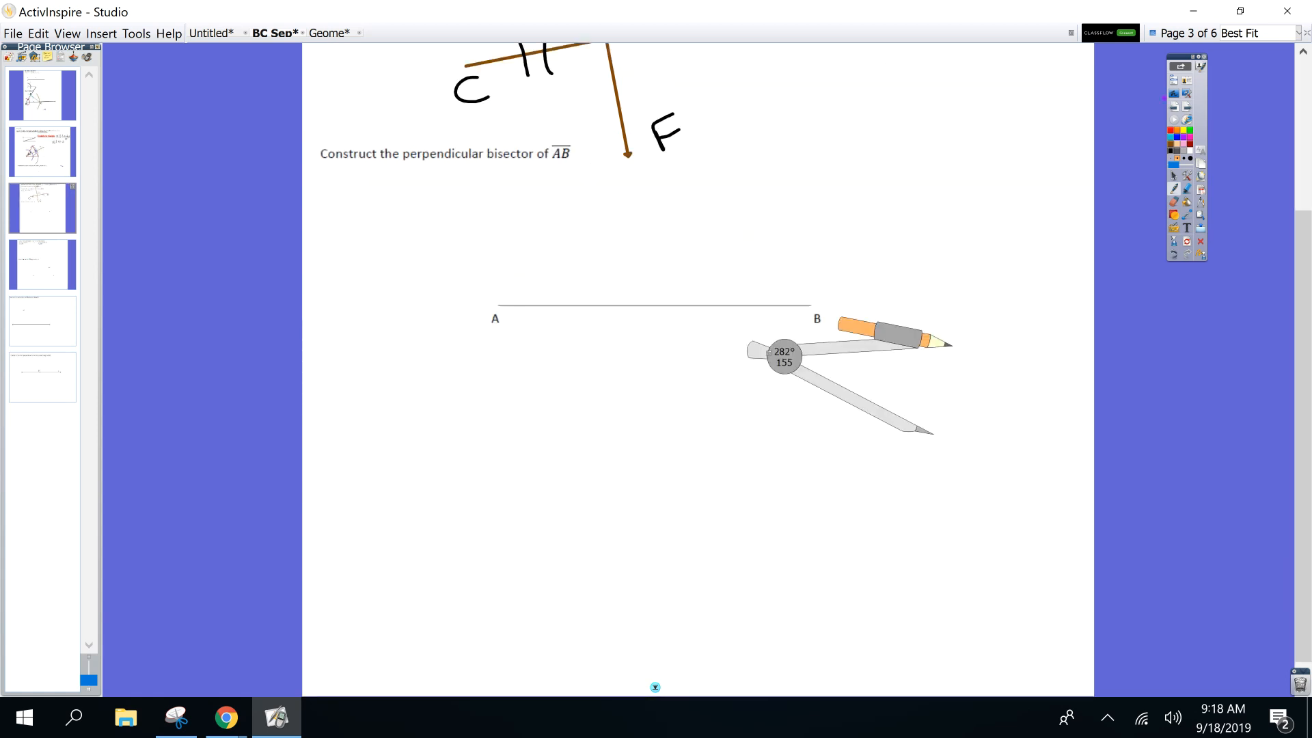